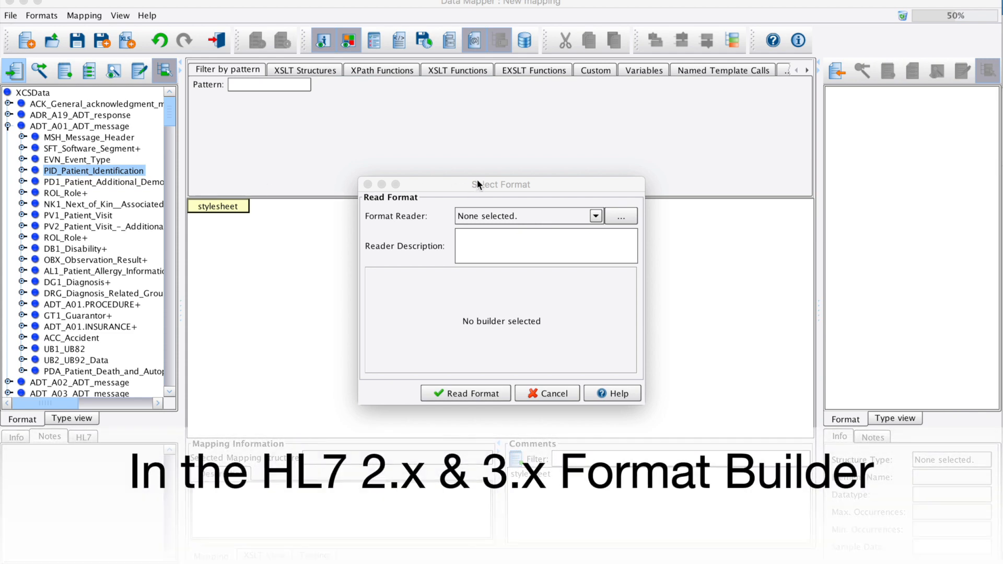
Choose HL7 v2.x as the format reader
left_click(595, 216)
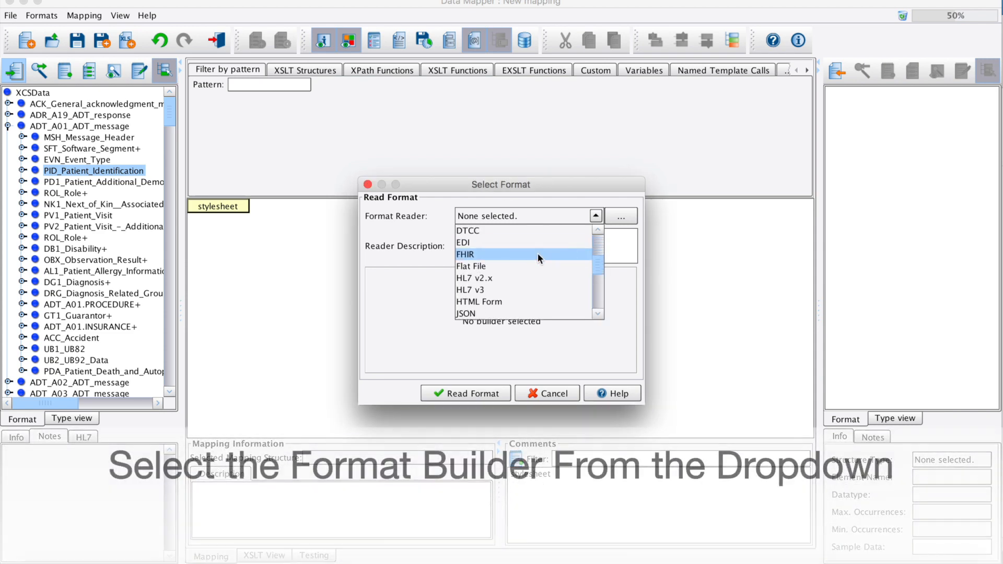
left_click(475, 277)
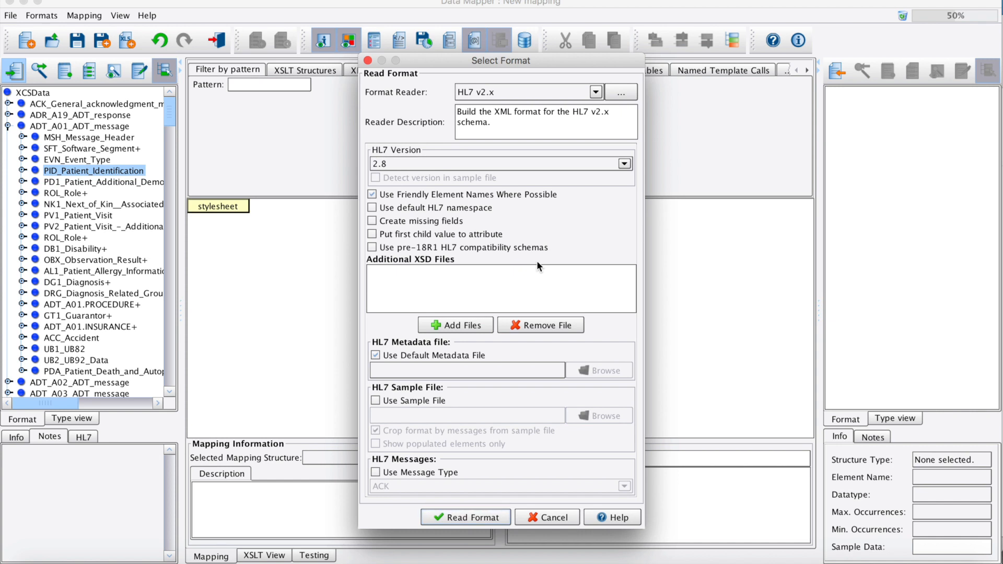
Select HL7 version 2.8 from the version list
left_click(622, 163)
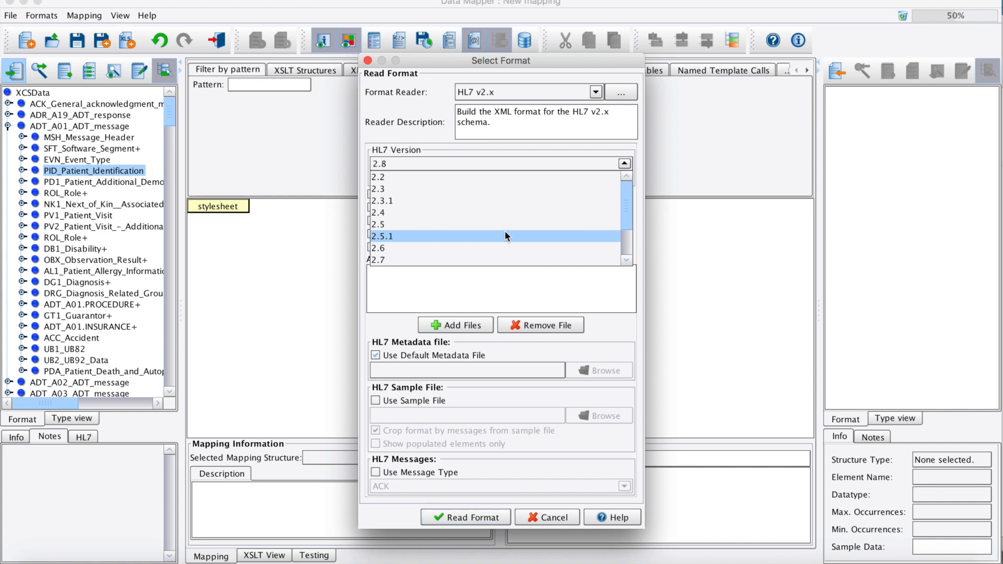
scroll("down", 3)
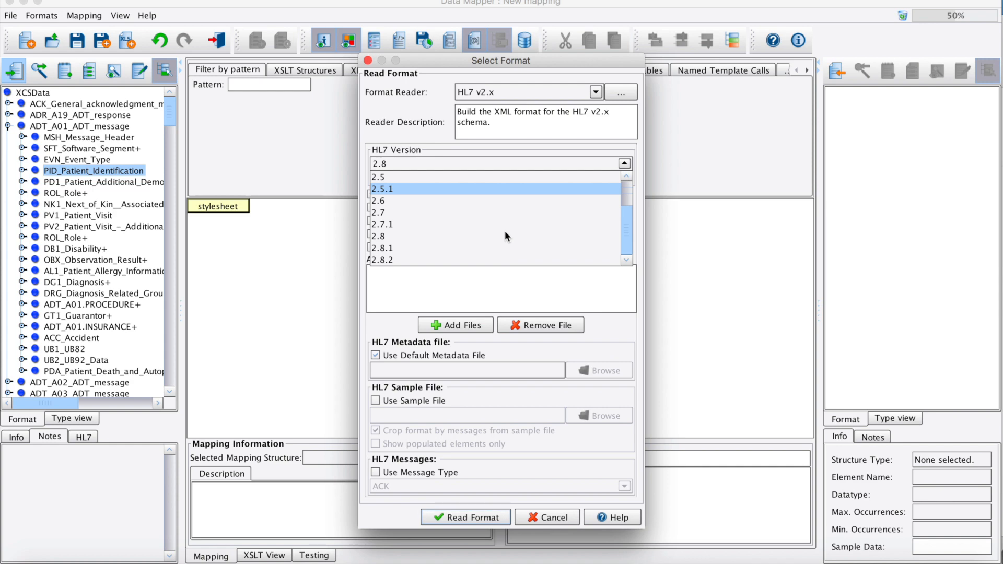
left_click(465, 516)
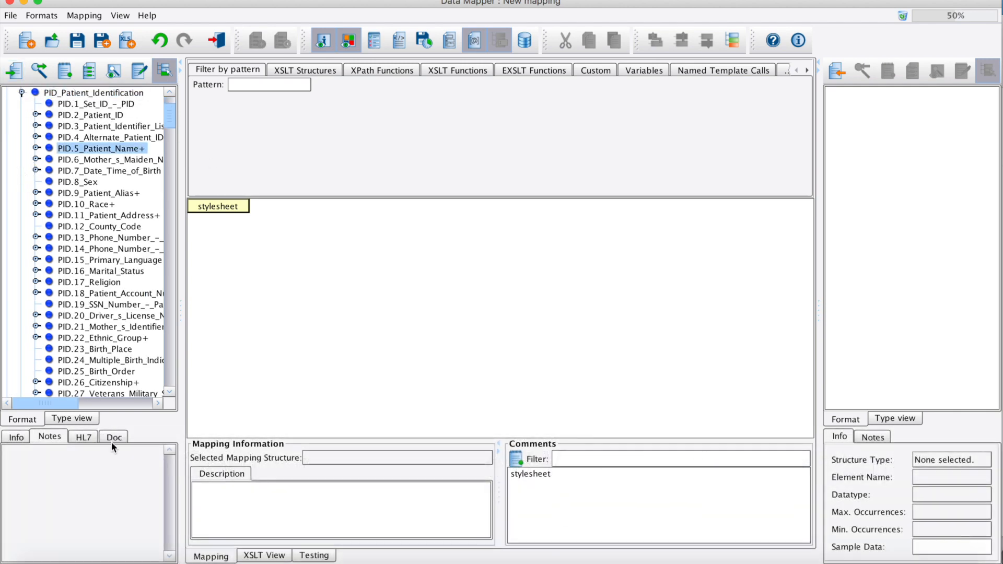
mouse_move(96, 468)
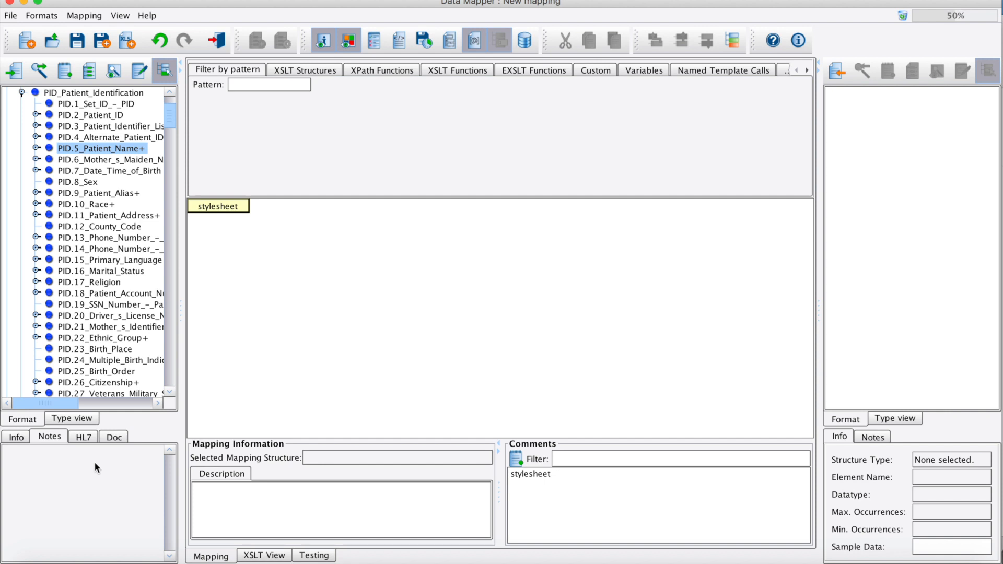
View HL7 details for PID.5_Patient_Name, then select PID.16_Marital_Status
left_click(82, 436)
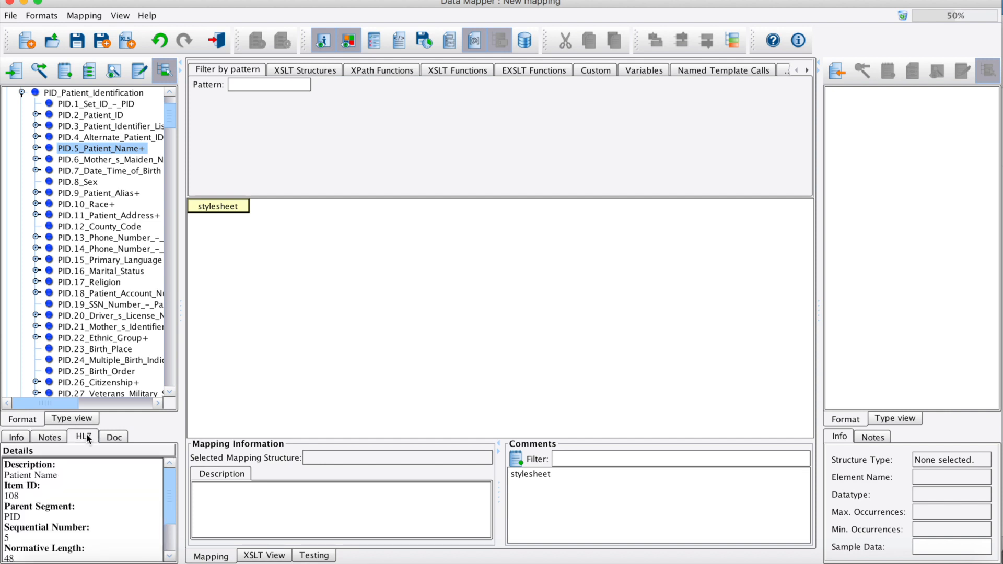
scroll("down", 3)
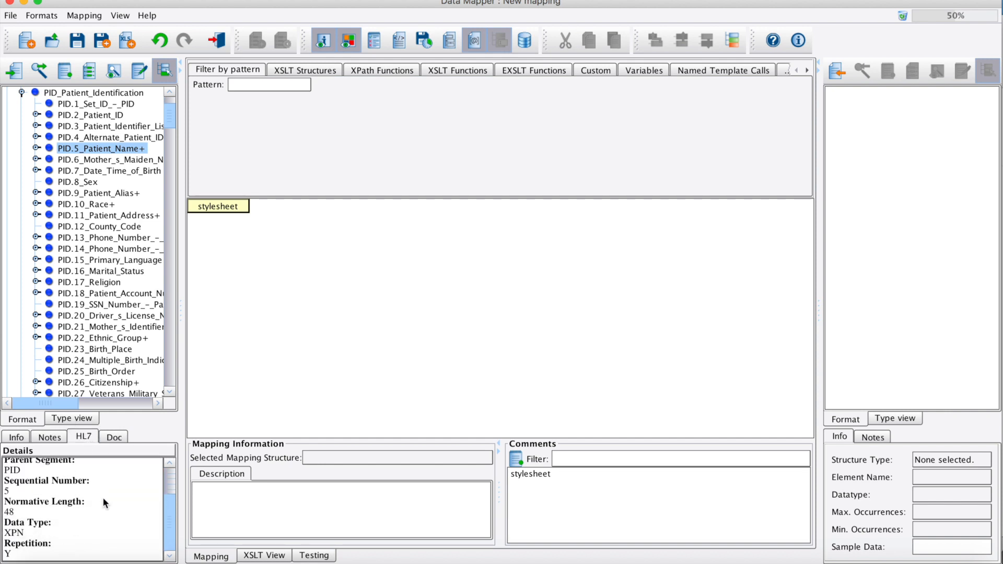
left_click(100, 270)
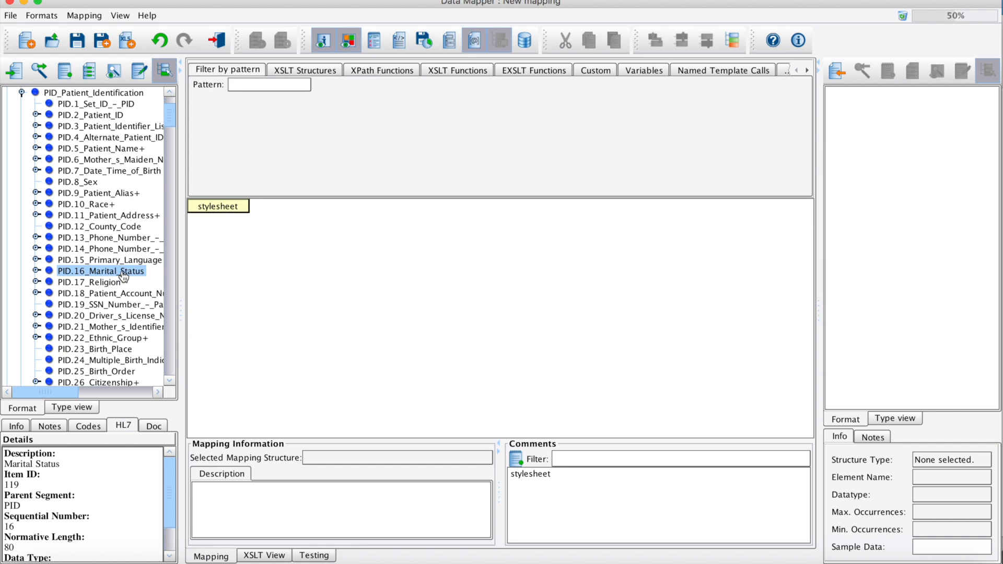
mouse_move(99, 271)
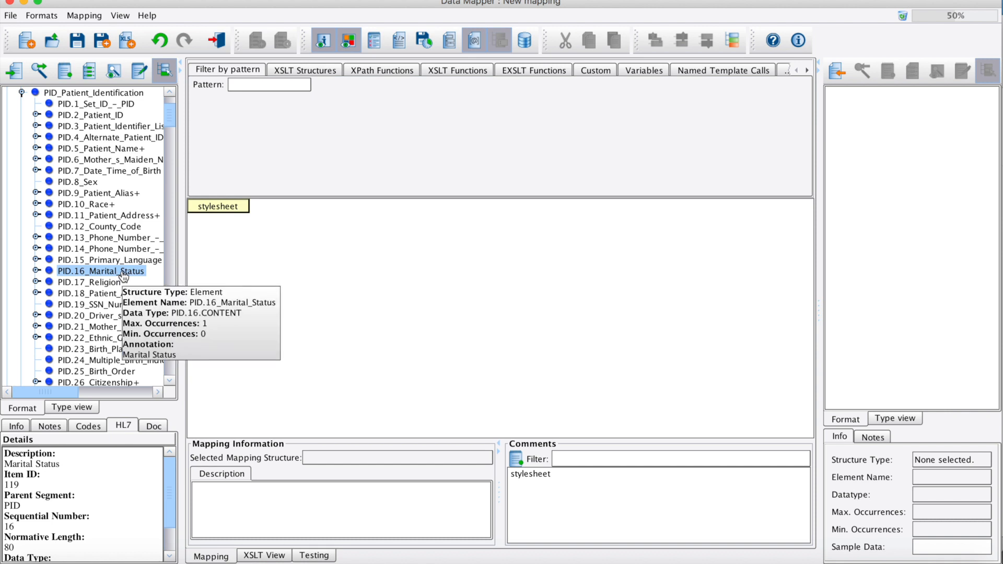
List Marital Status codes such as Separated, Unmarried, Divorced and Married
left_click(87, 425)
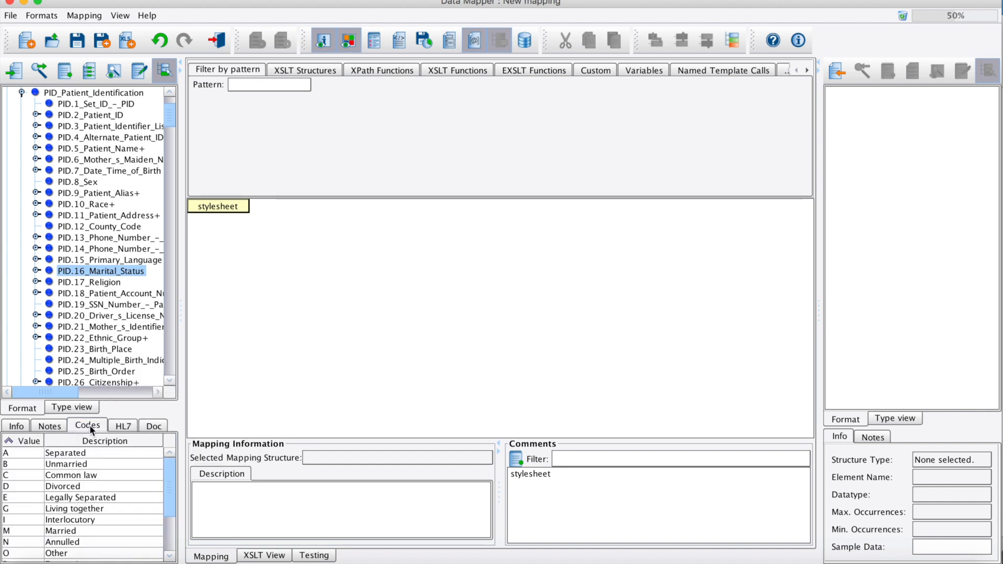
mouse_move(82, 469)
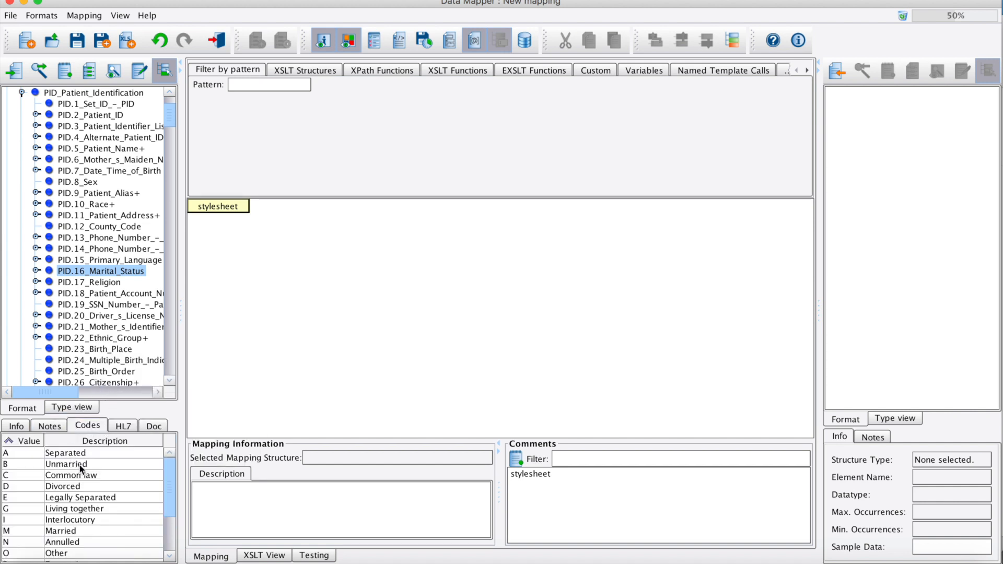
mouse_move(123, 482)
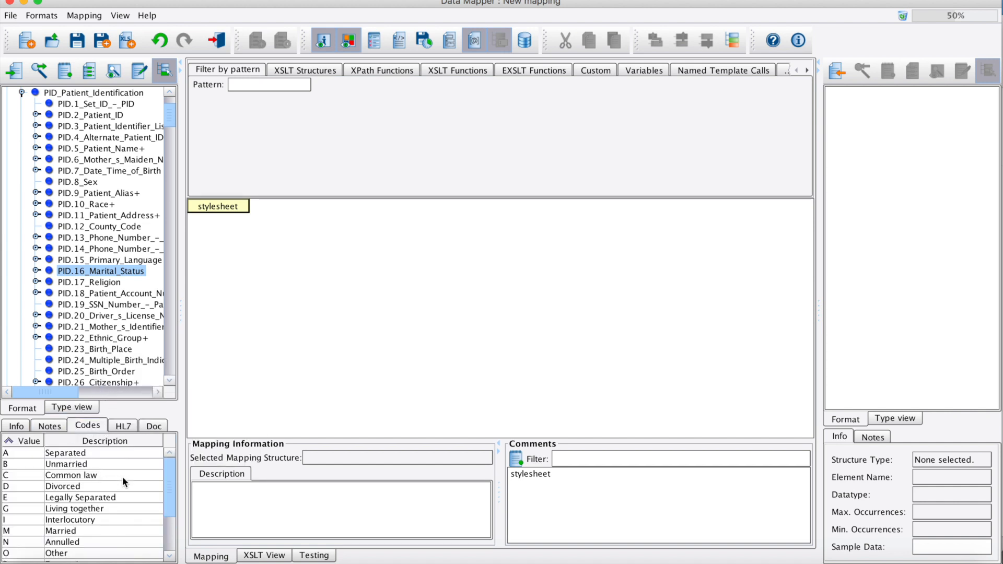
scroll("down", 3)
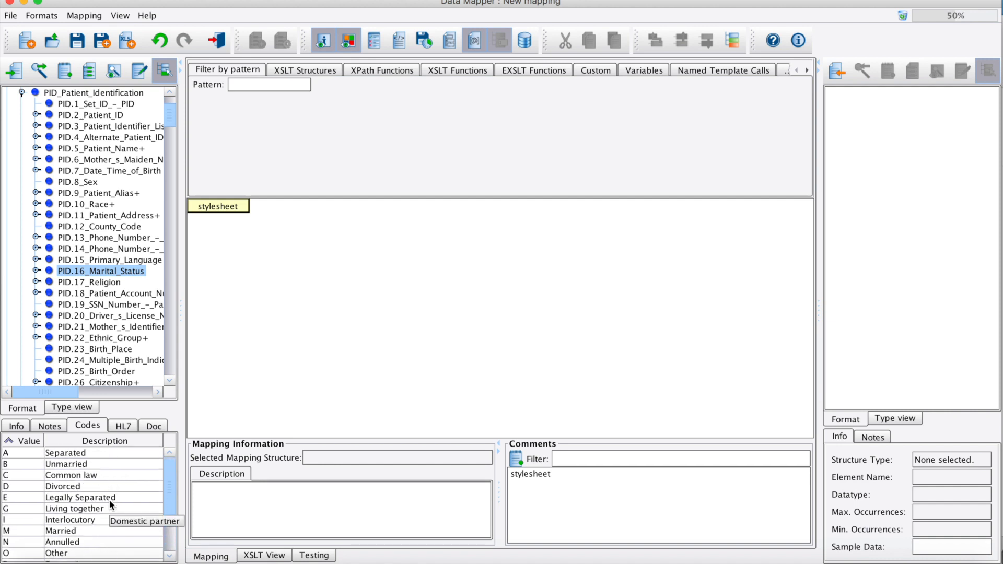
mouse_move(311, 431)
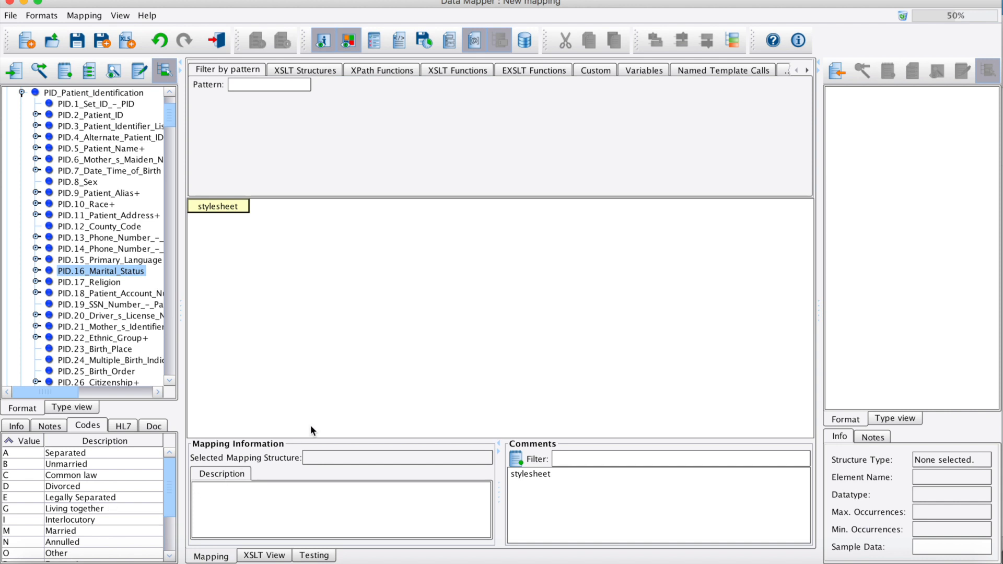
mouse_move(329, 413)
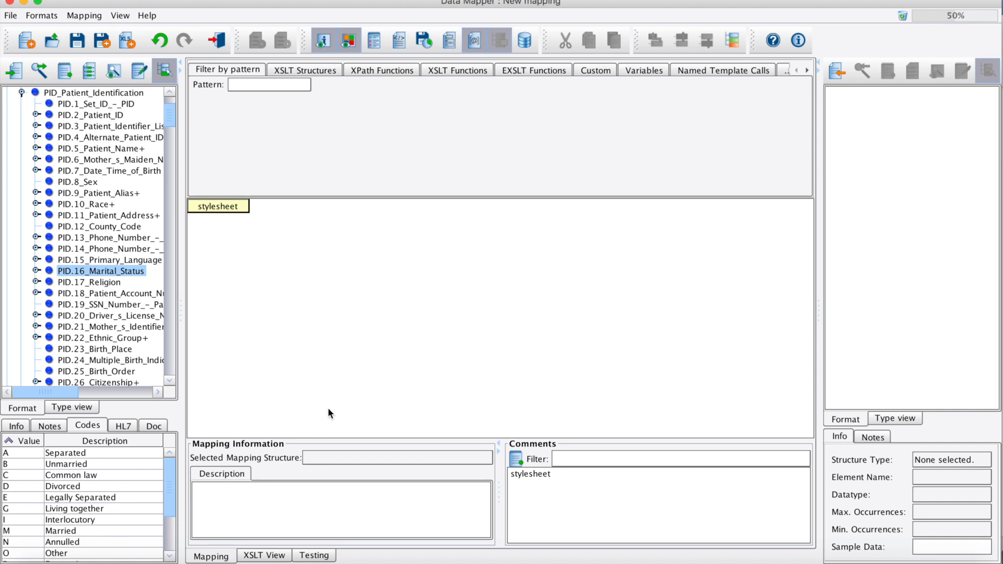